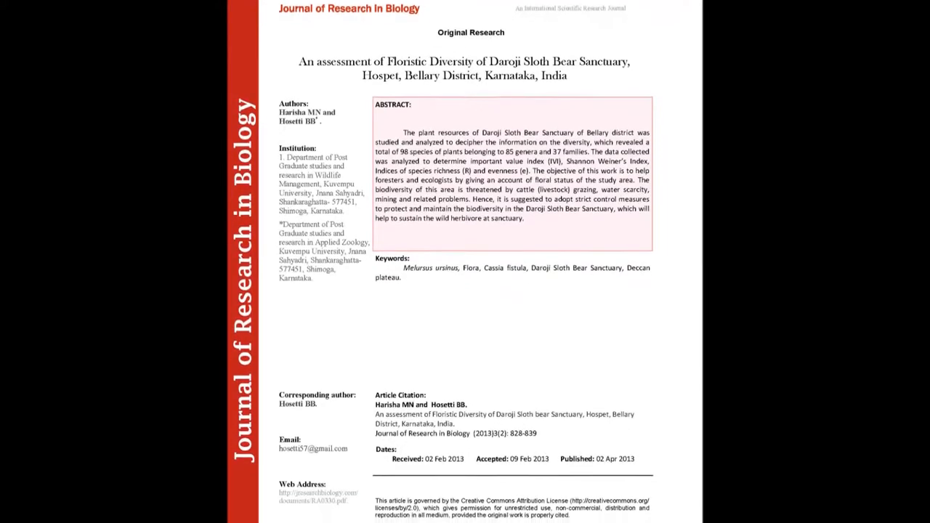
scroll("down", 3)
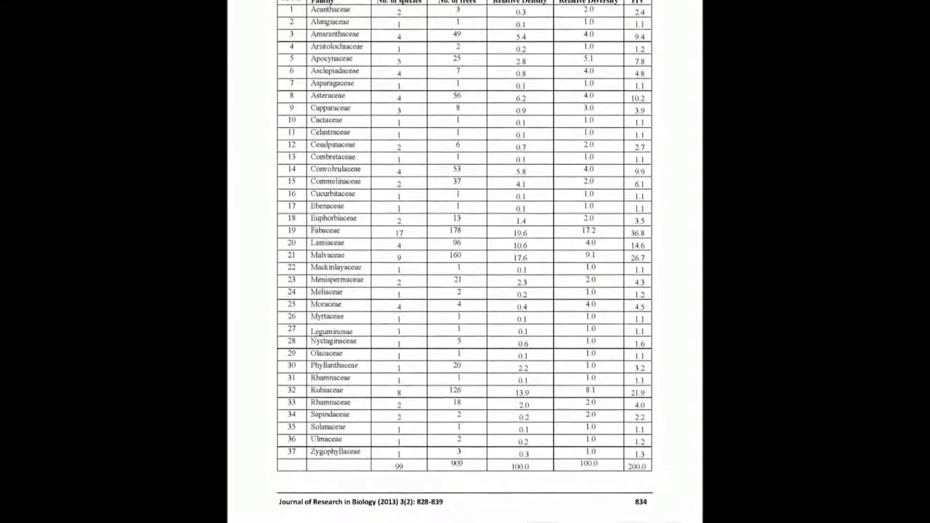
scroll("down", 3)
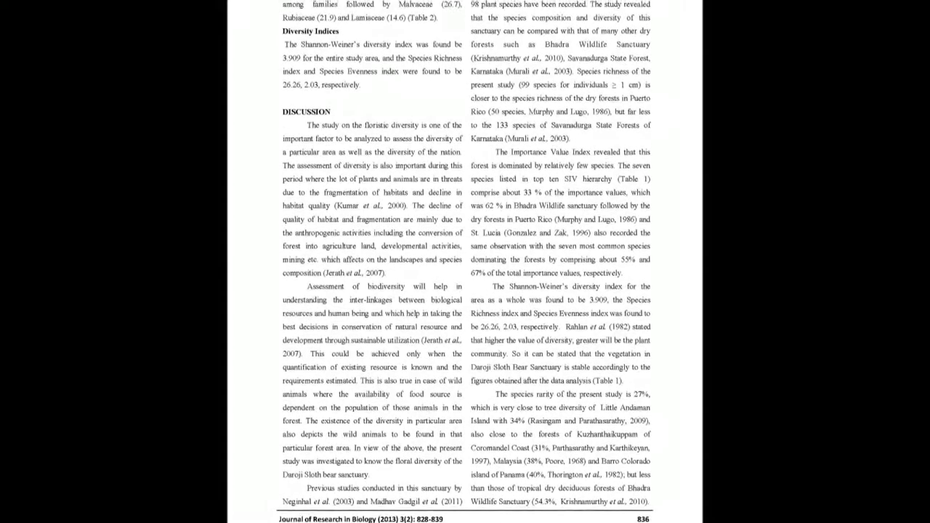
scroll("down", 3)
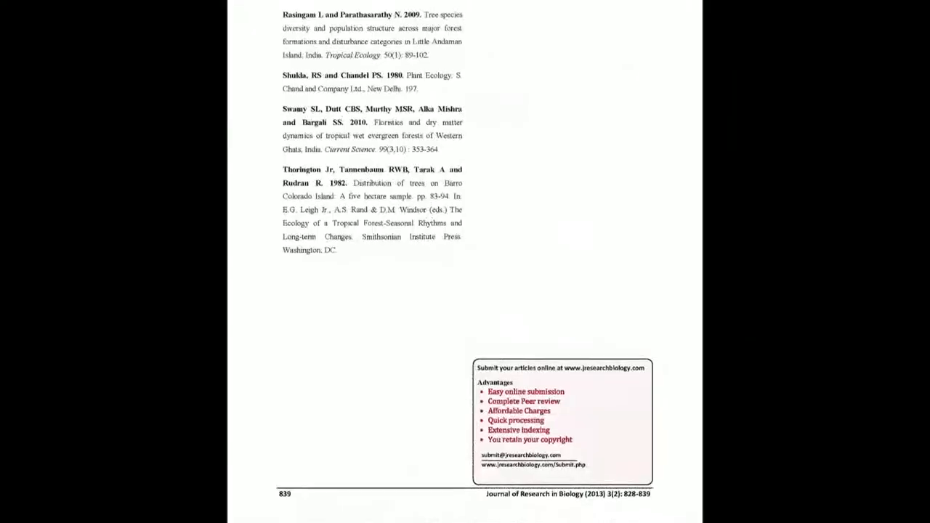